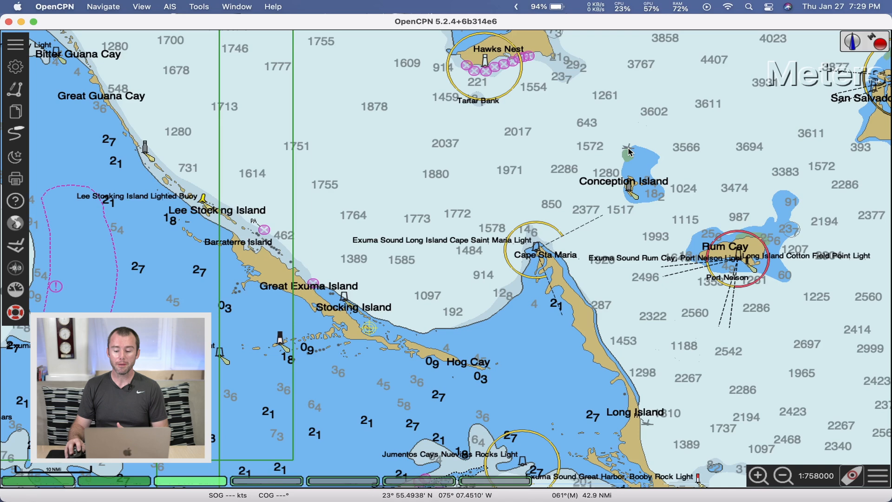
Step: Zoom the chart onto Elizabeth Harbour on Great Exuma Island at about 1:145000
click(627, 148)
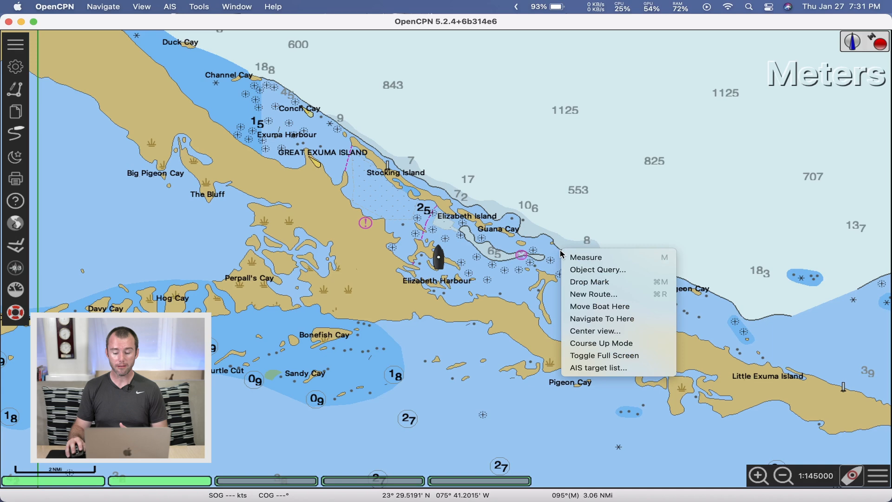
mouse_move(584, 281)
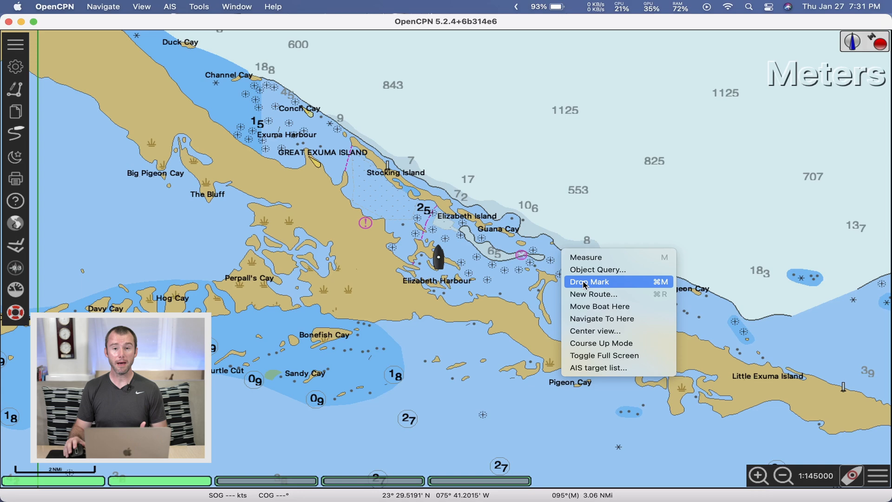
Step: Drop a waypoint mark east of Guana Cay and bring up its Properties dialog
click(583, 281)
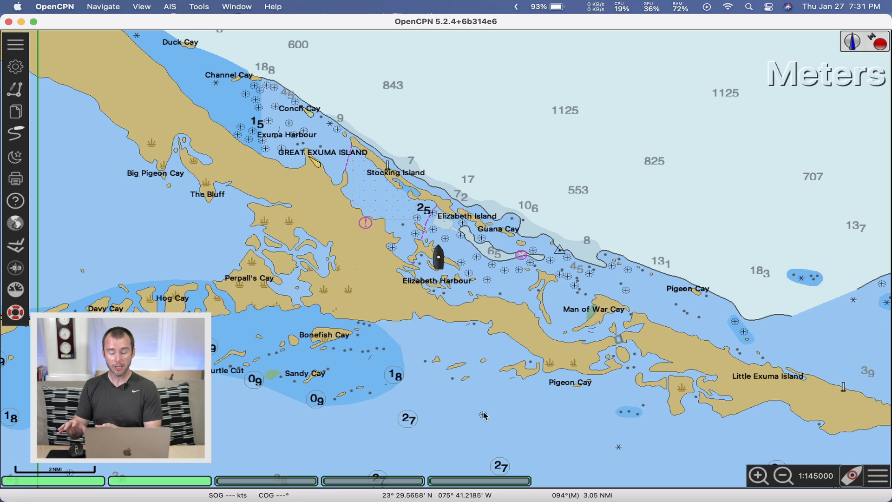
right_click(557, 249)
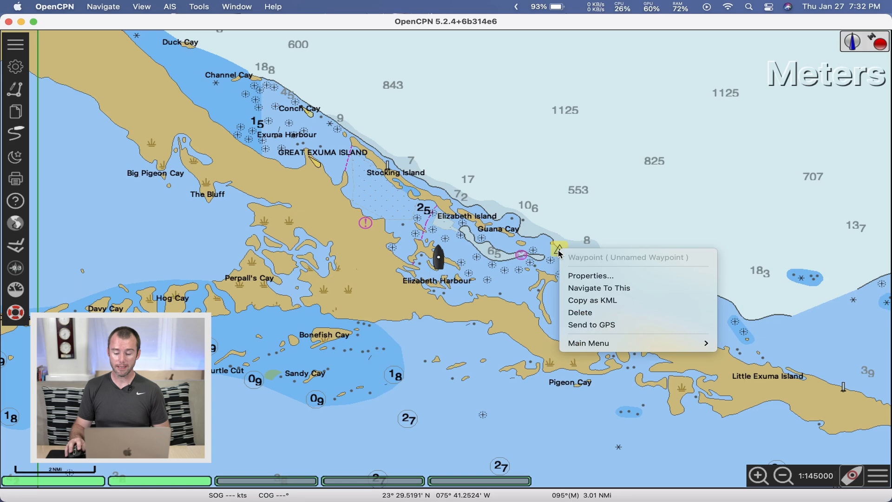
click(589, 275)
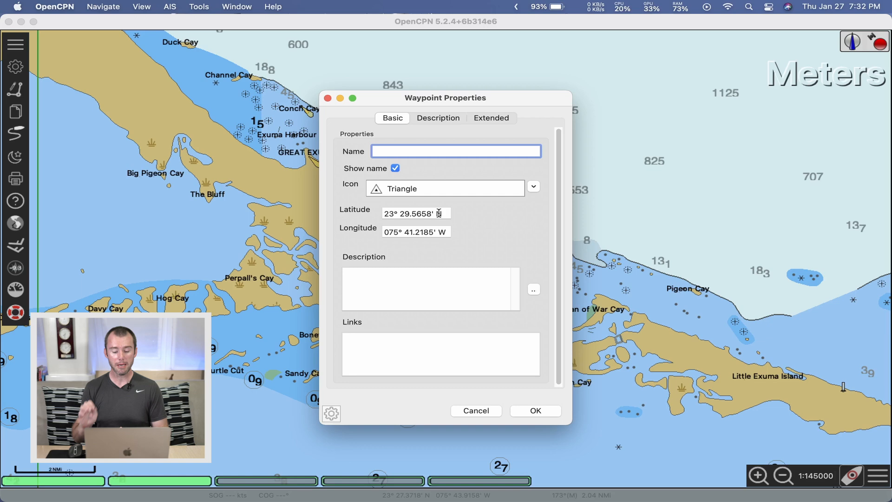
Step: Keep the Triangle icon with Show name ticked and name the waypoint BAH_GeorgetownSPass
click(534, 186)
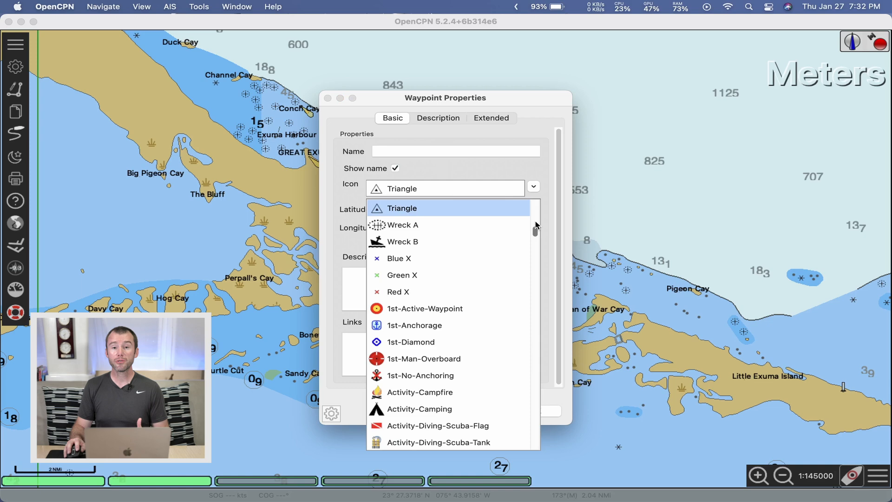
scroll(down, 3)
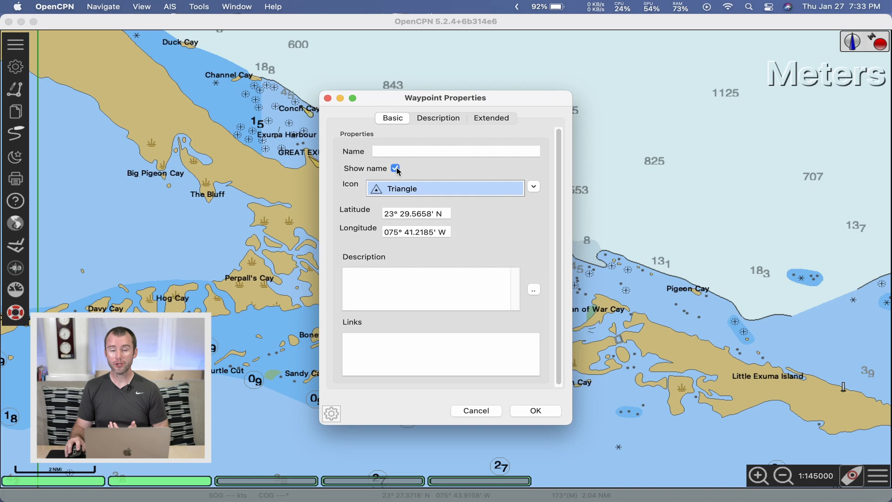
click(456, 150)
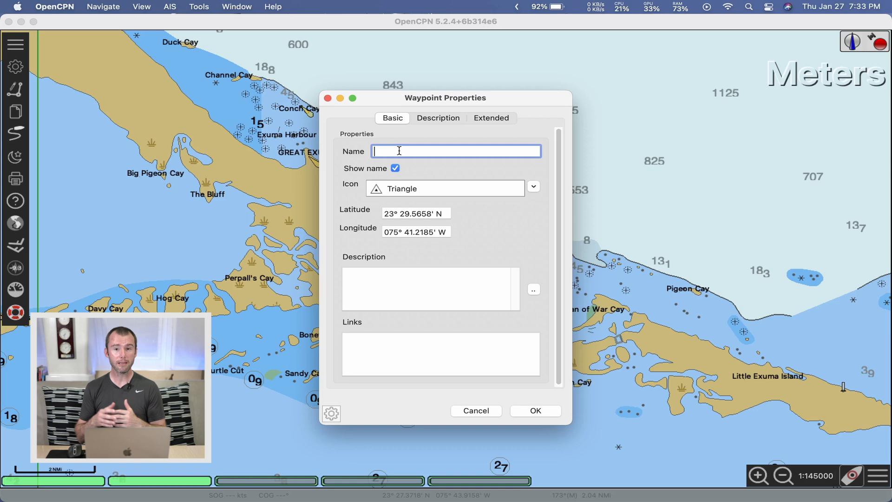
text(BAH_GeorgetownS)
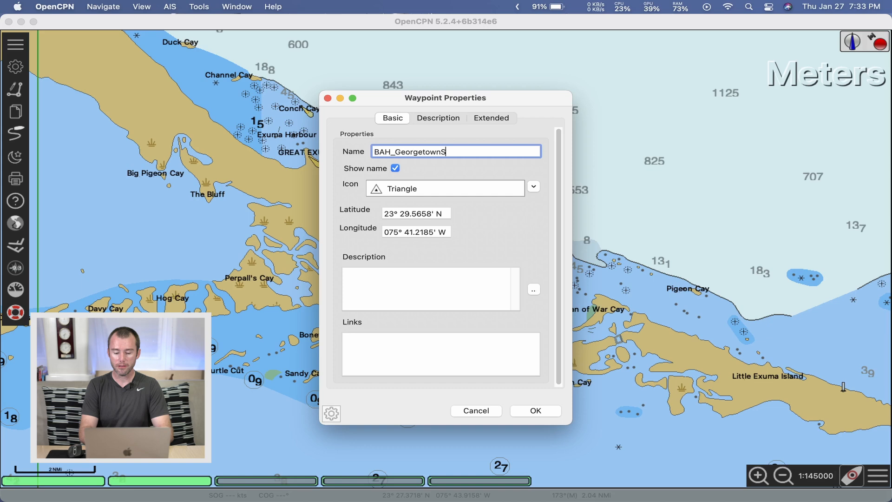
text(Pass)
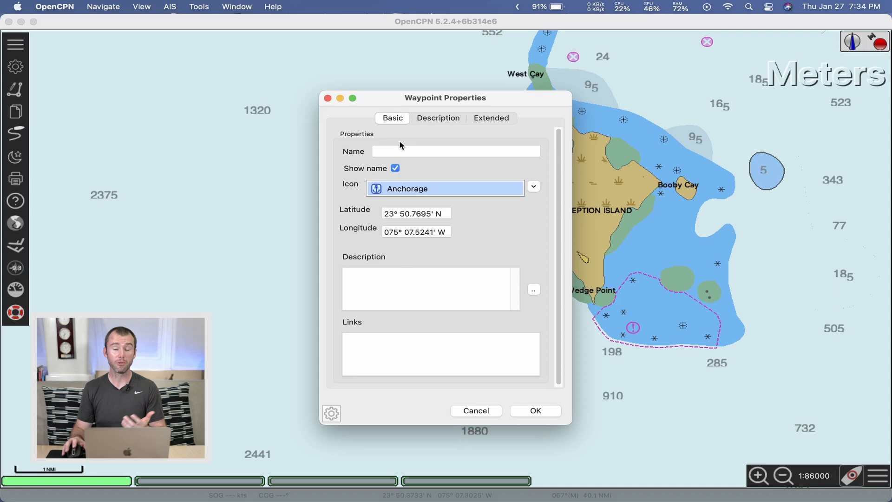
Step: Name the Conception Island anchorage waypoint BAH_Conception and confirm with OK
text(BAH_Co)
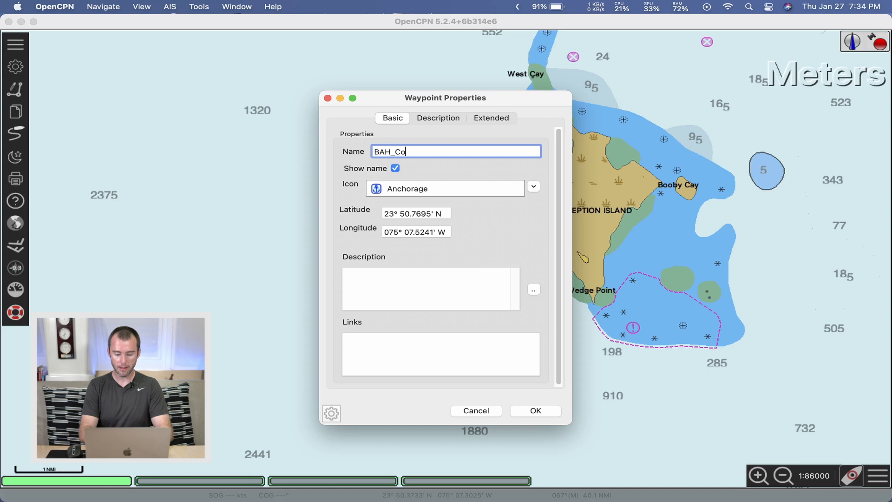
click(535, 411)
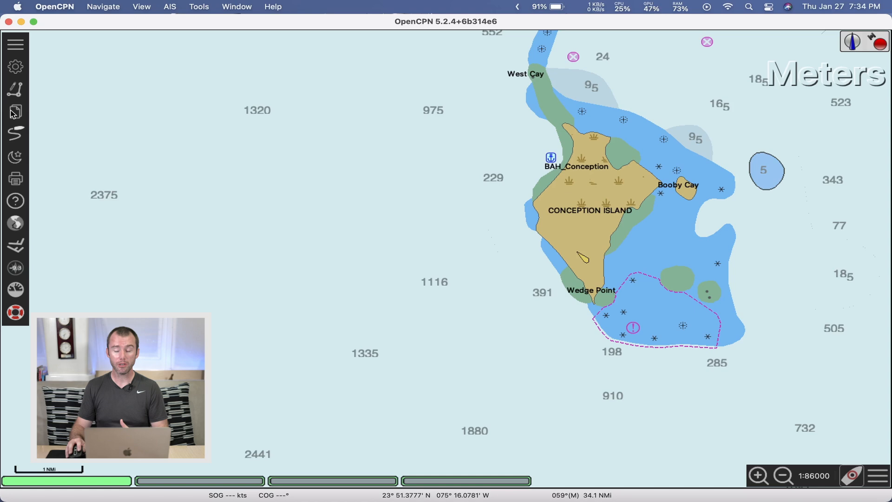
click(15, 111)
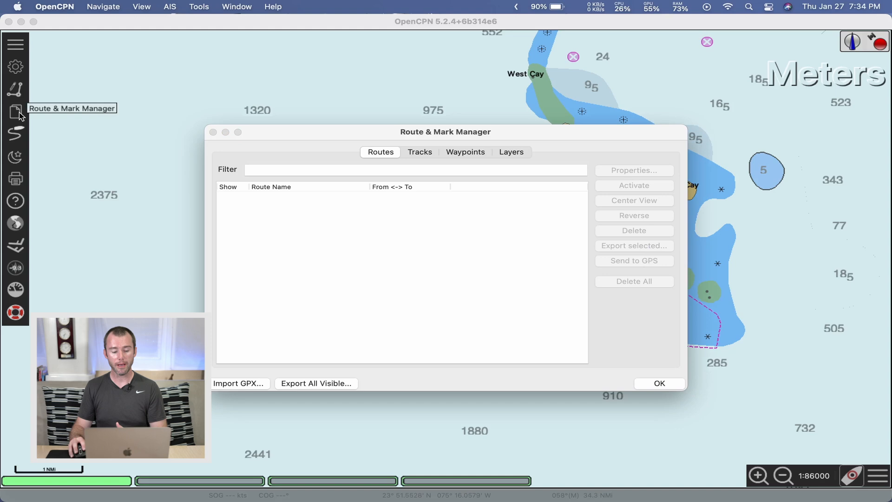
click(465, 152)
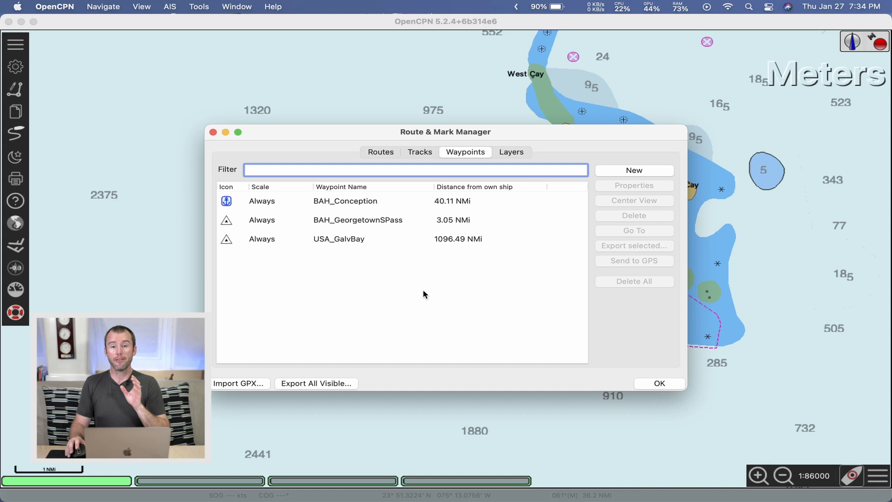
mouse_move(393, 191)
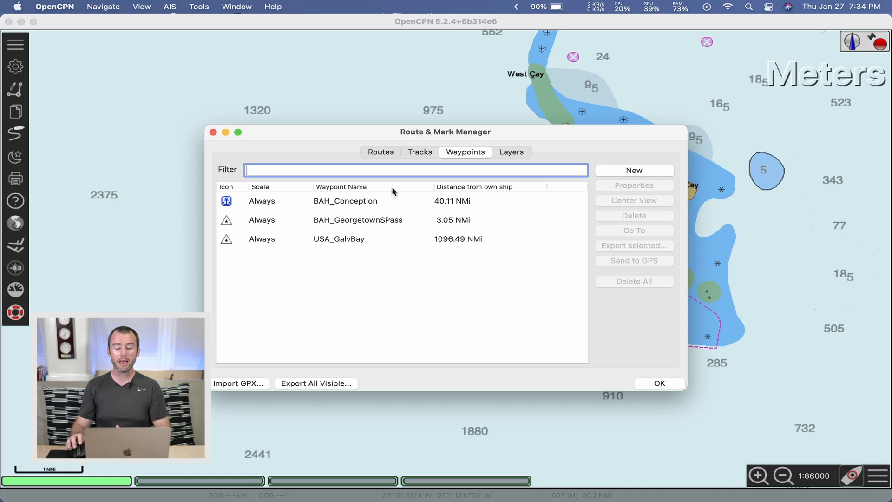
text(USA)
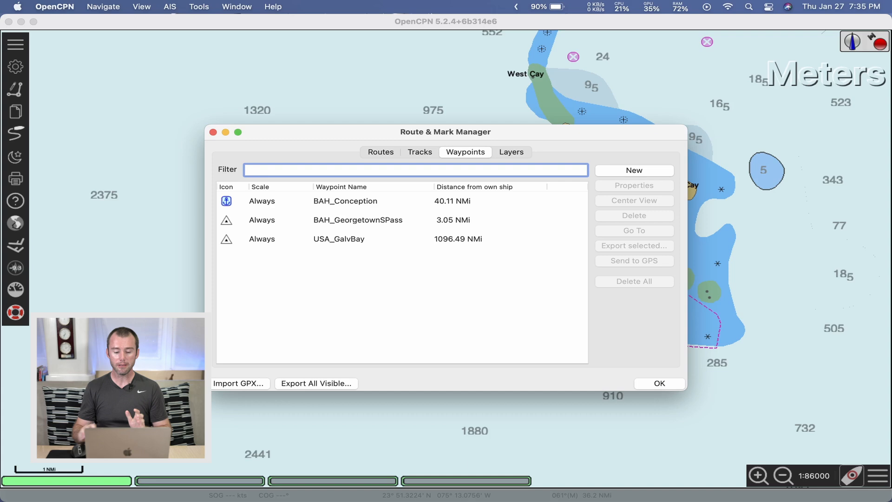
Step: Select BAH_Conception and BAH_GeorgetownSPass together in the Waypoints list
click(345, 201)
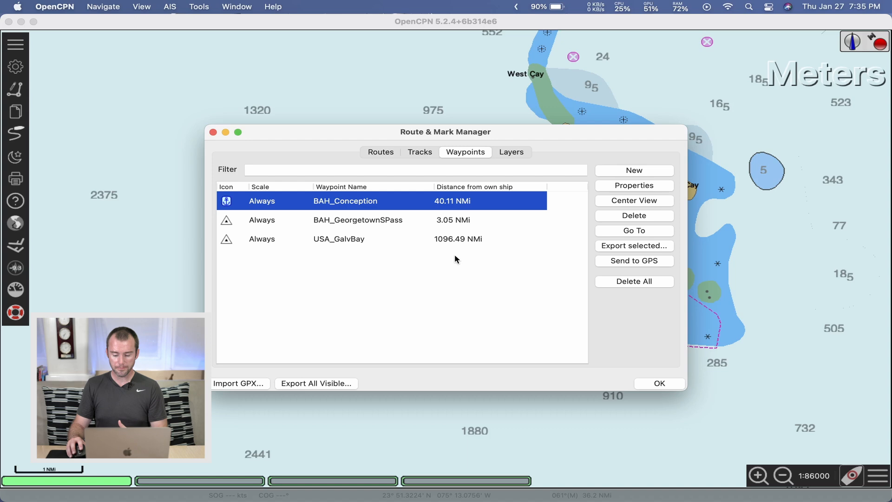
click(634, 184)
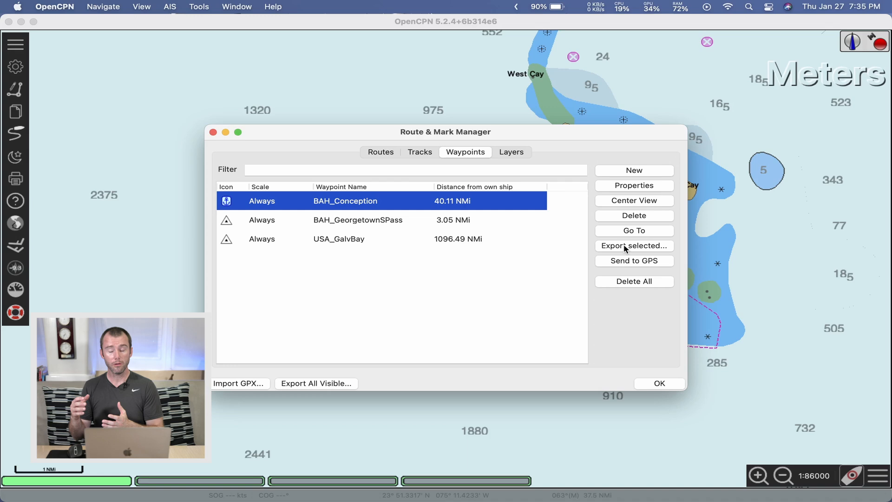
mouse_move(626, 265)
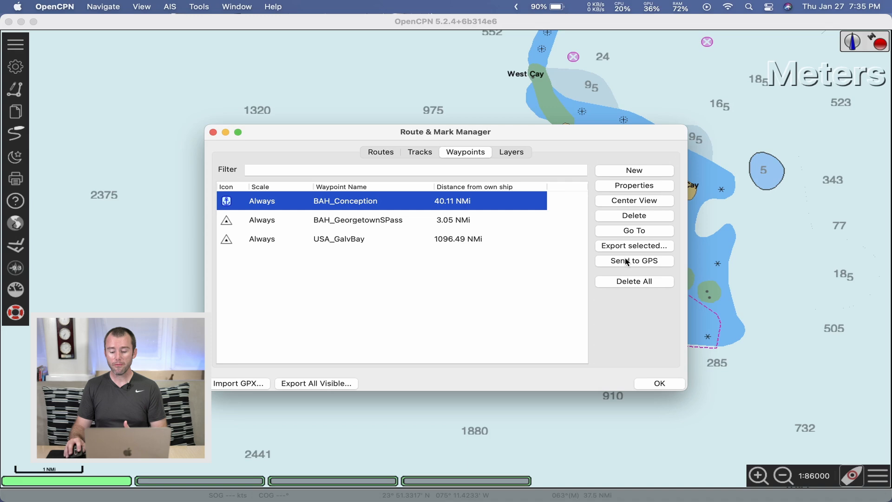
mouse_move(643, 268)
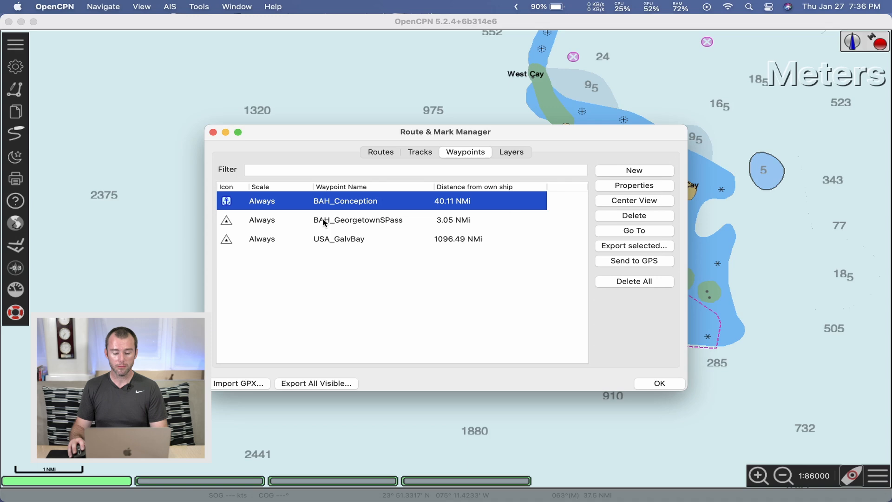
click(358, 220)
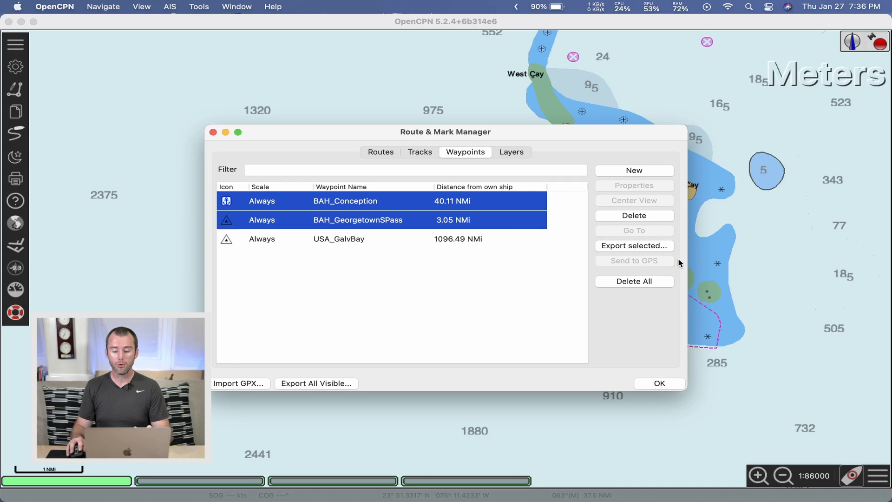
click(633, 246)
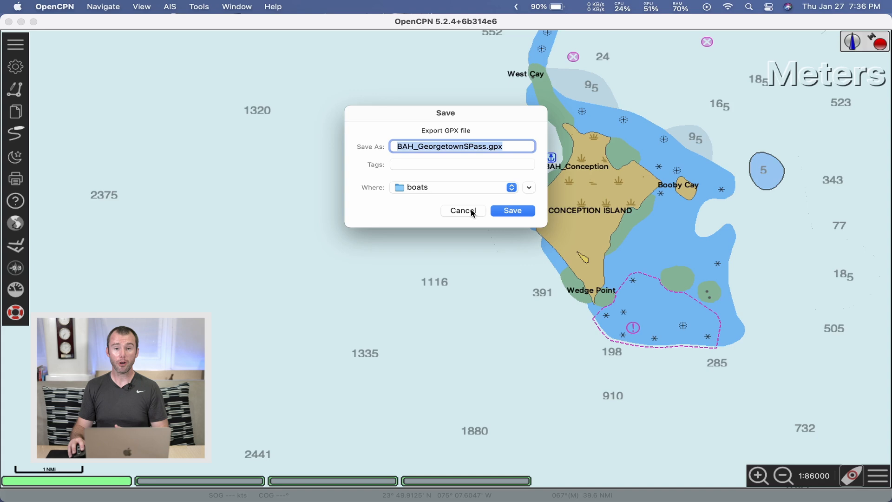
click(463, 210)
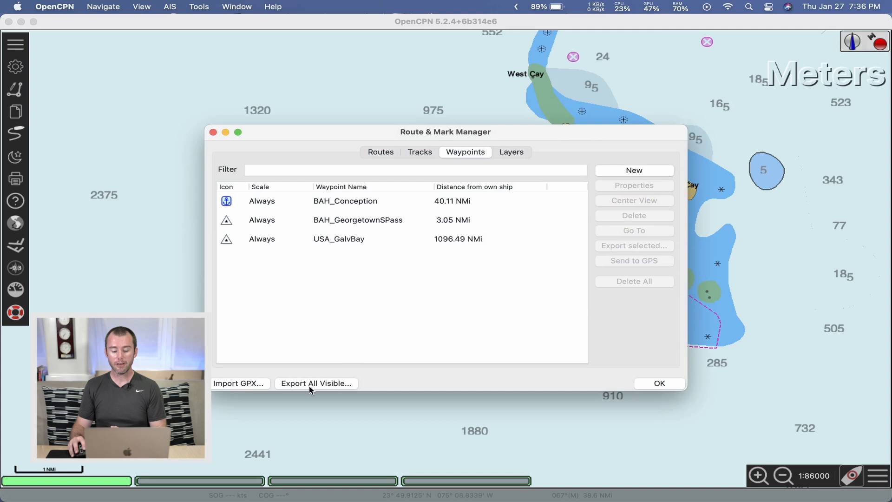
mouse_move(325, 402)
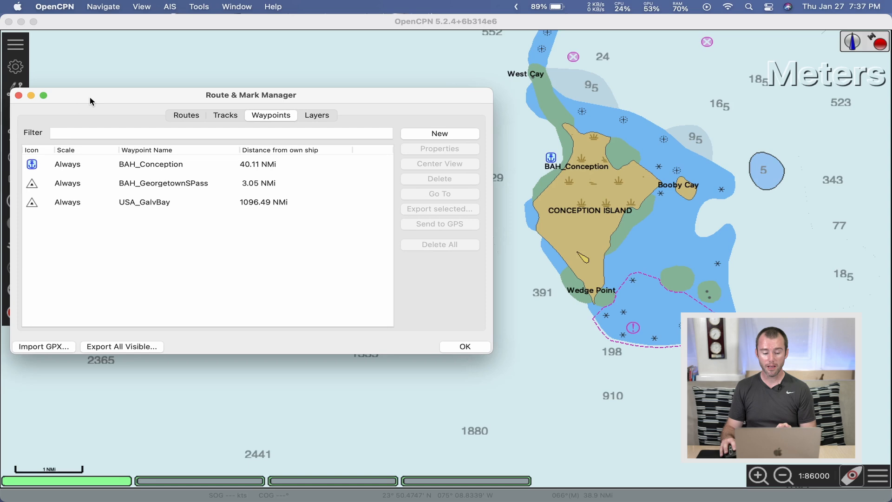
click(144, 201)
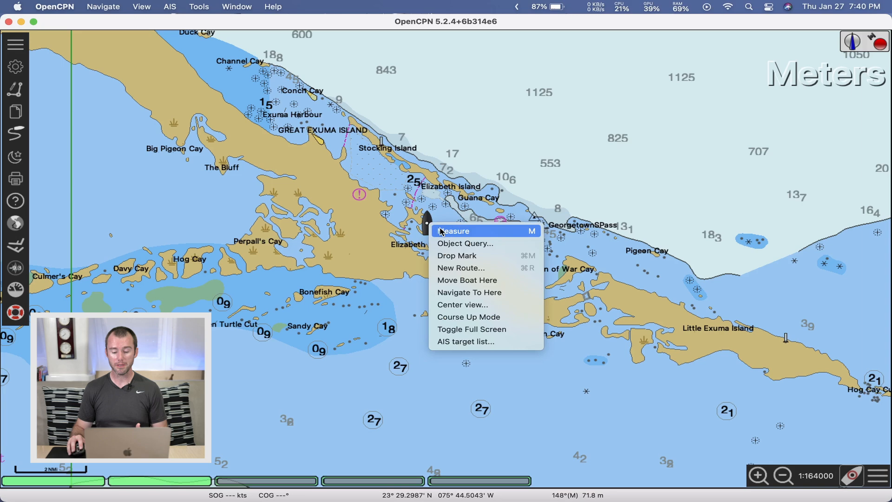
mouse_move(501, 269)
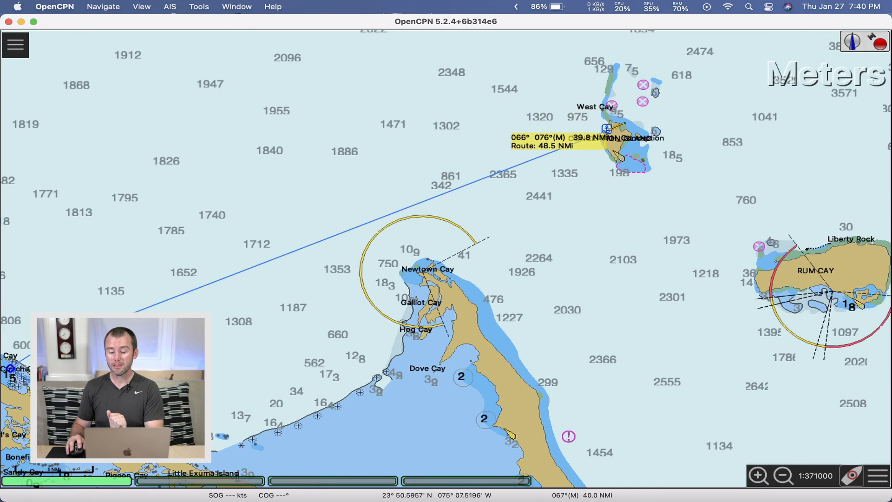
click(607, 127)
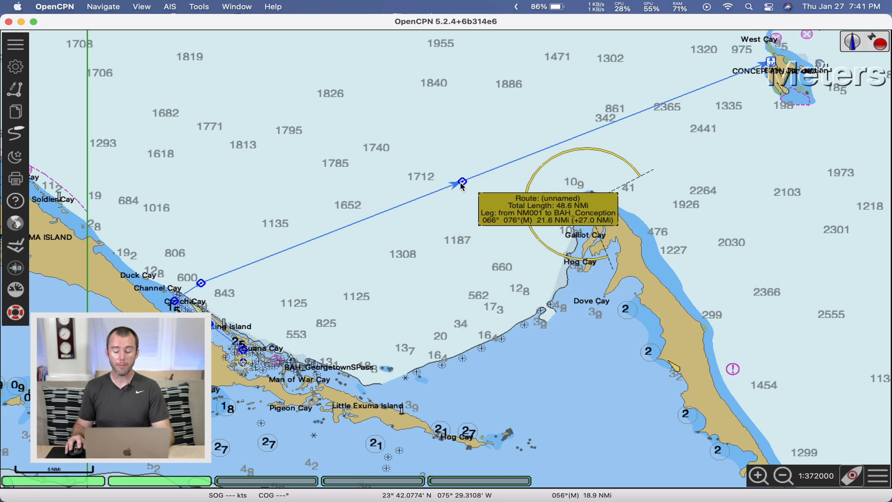
drag(460, 182, 442, 146)
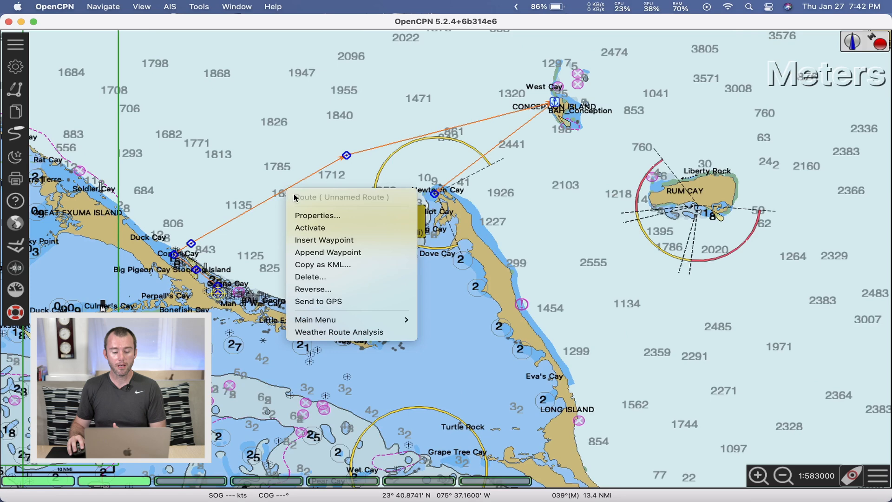
Step: In the route's Properties, change Plan speed from 6 to 7 knots
click(317, 216)
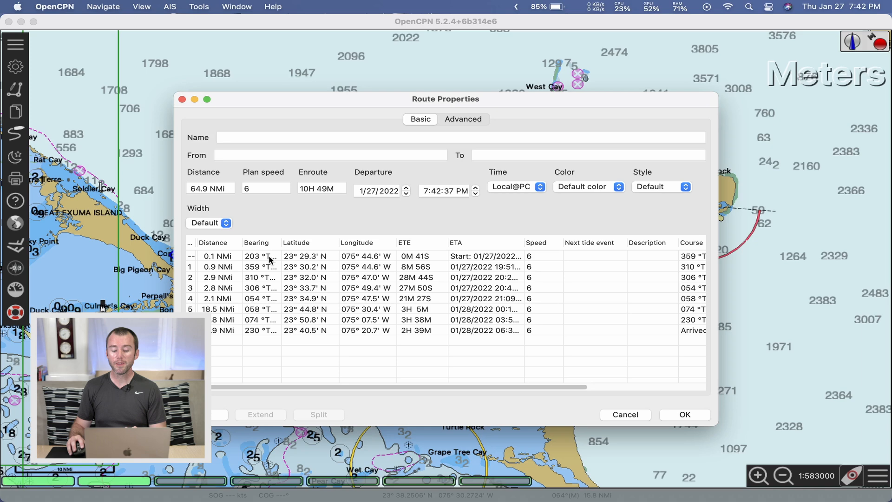
mouse_move(476, 251)
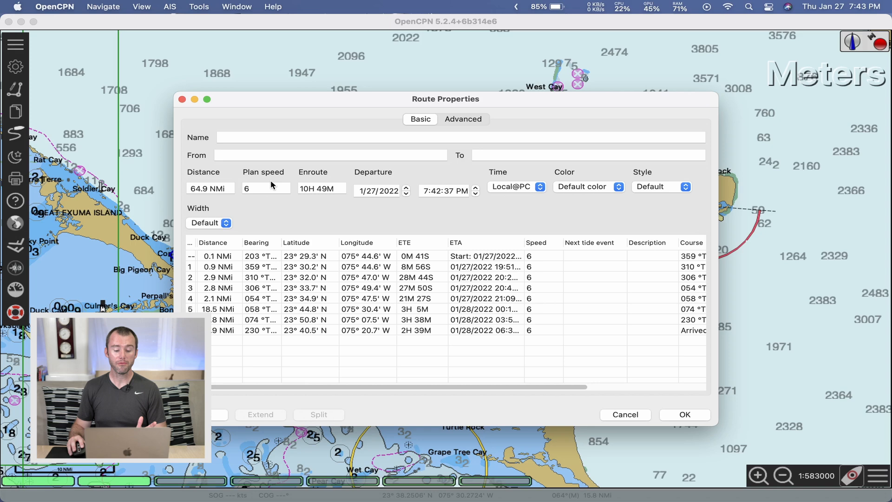
text(76)
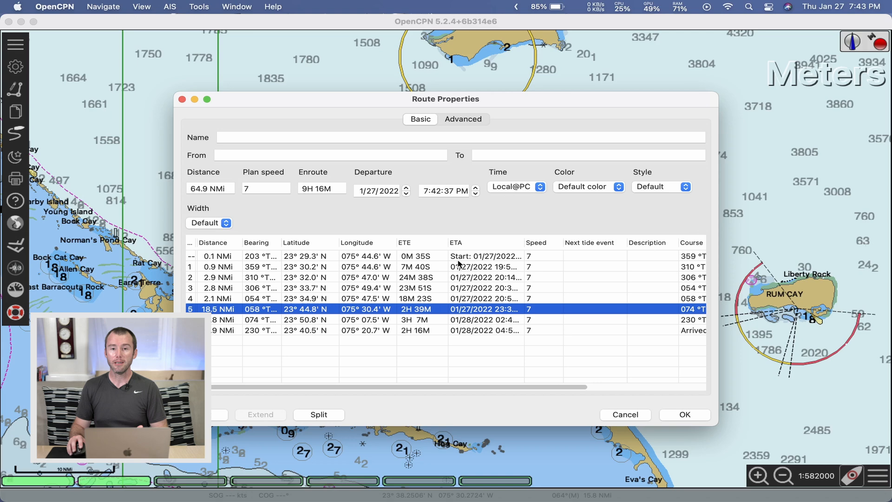
mouse_move(423, 212)
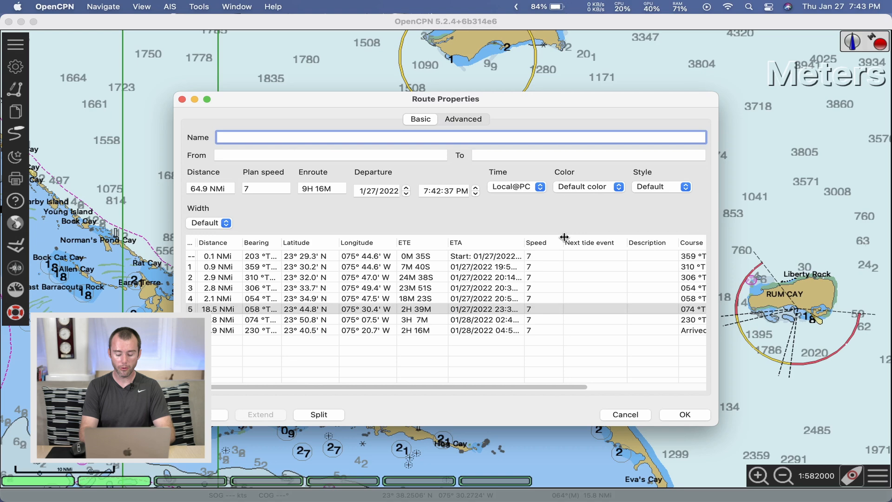
Step: Name the route BAH_Georgetown-Conception and fill its From/To with Georgetown and Conception
text(BAH_Georgetown-)
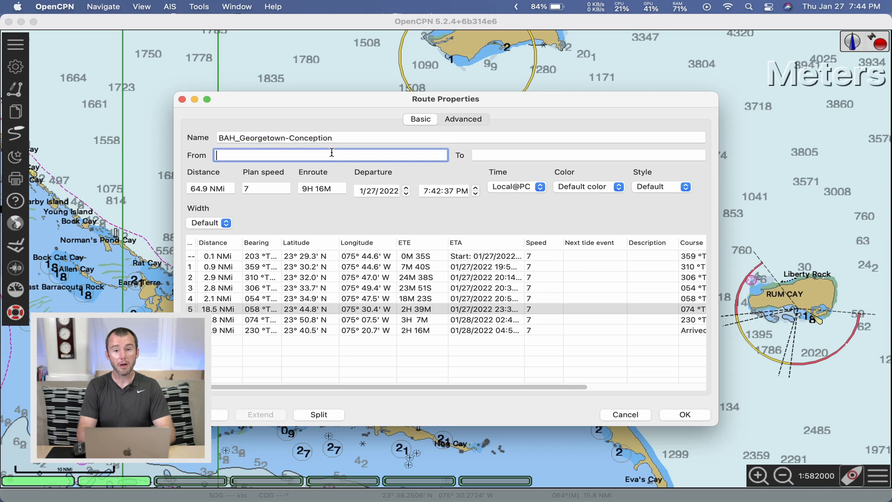
text(Conception)
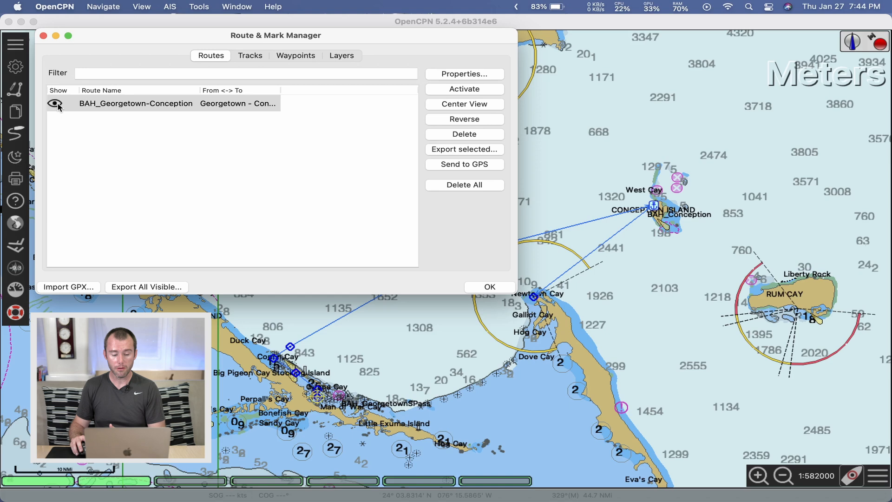
click(55, 103)
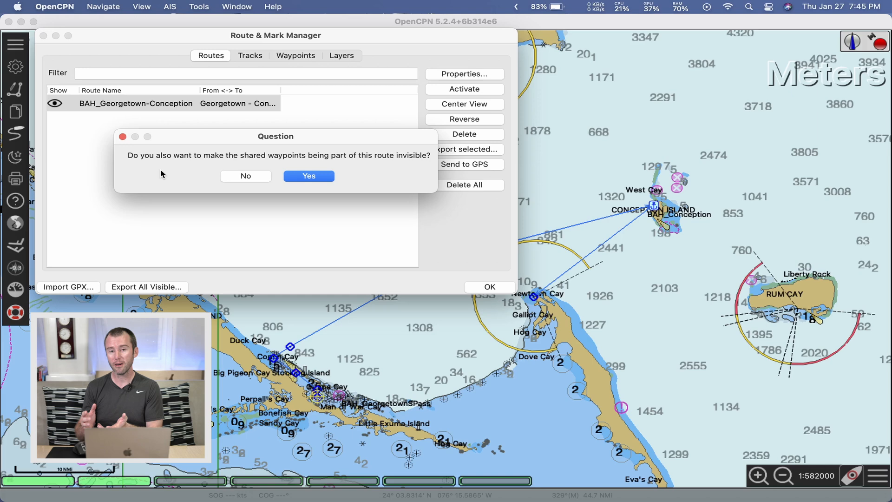
click(309, 176)
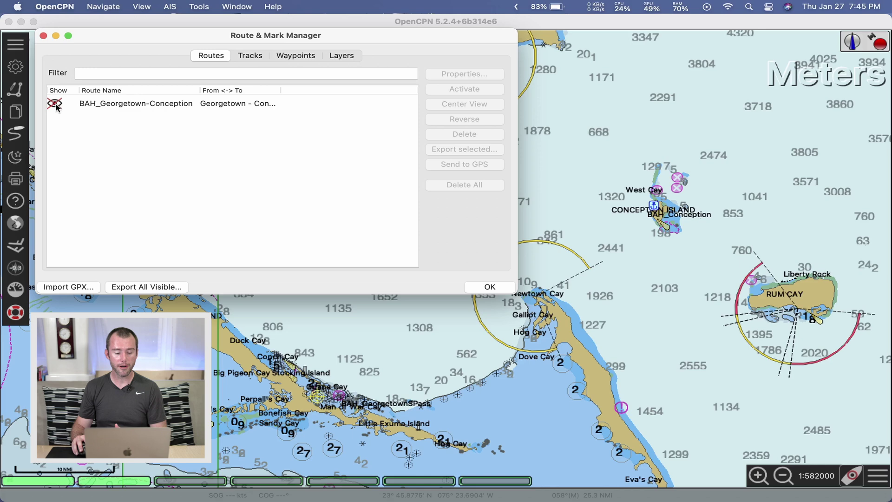
click(68, 286)
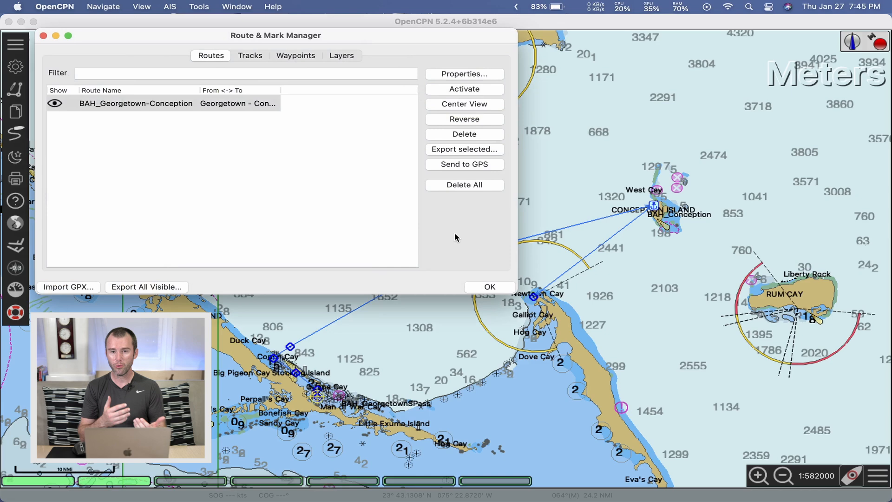
mouse_move(395, 223)
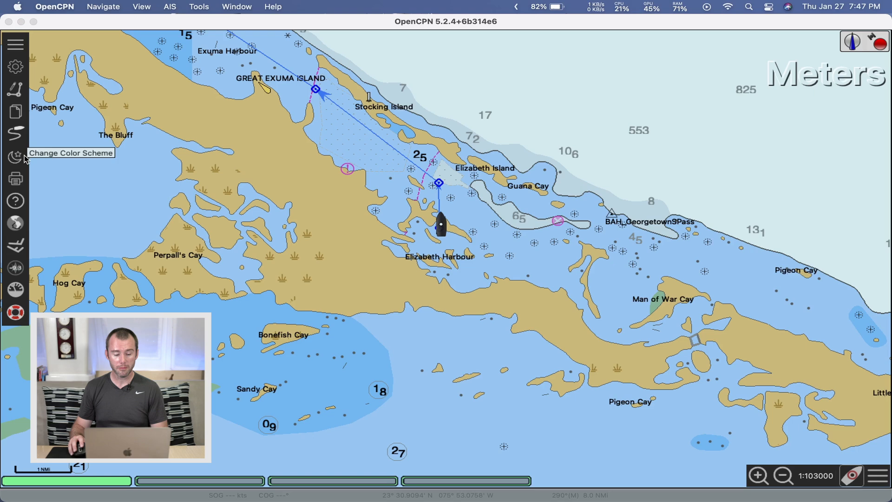
mouse_move(245, 232)
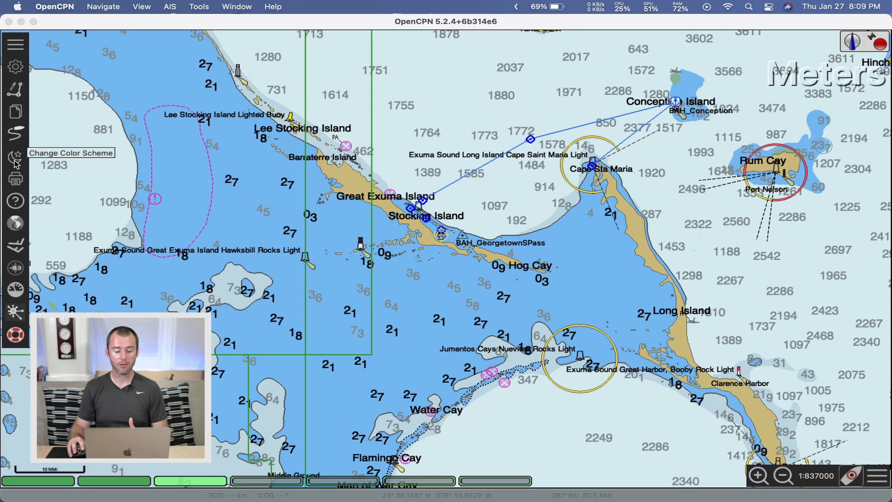
Step: Switch the chart to the night colour scheme with the Change Color Scheme button
click(14, 154)
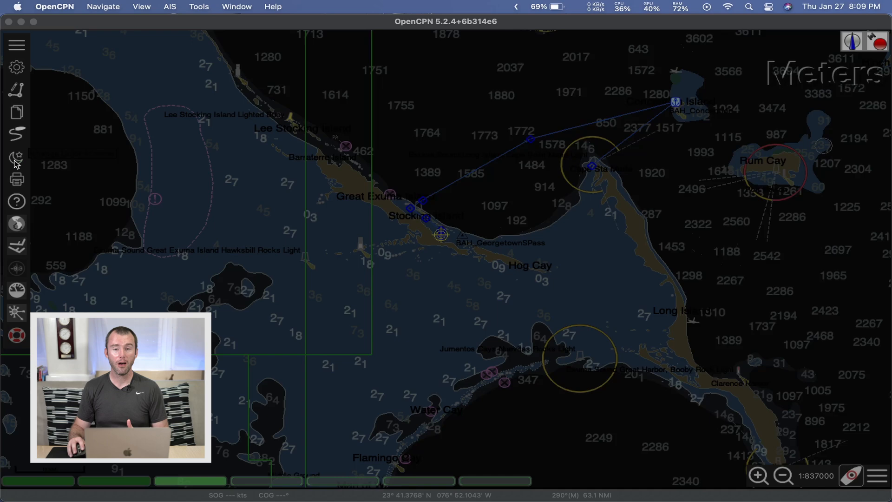